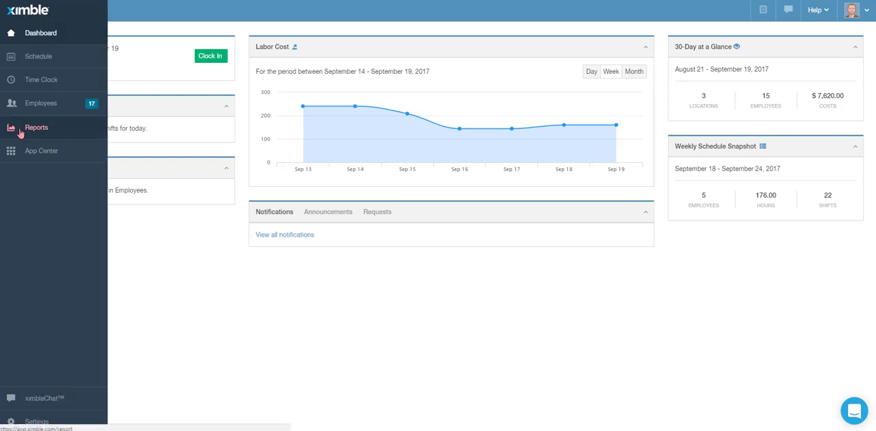
Step: Open the Job Summary Report from the Reports overview, showing this week's hours and costs
click(37, 127)
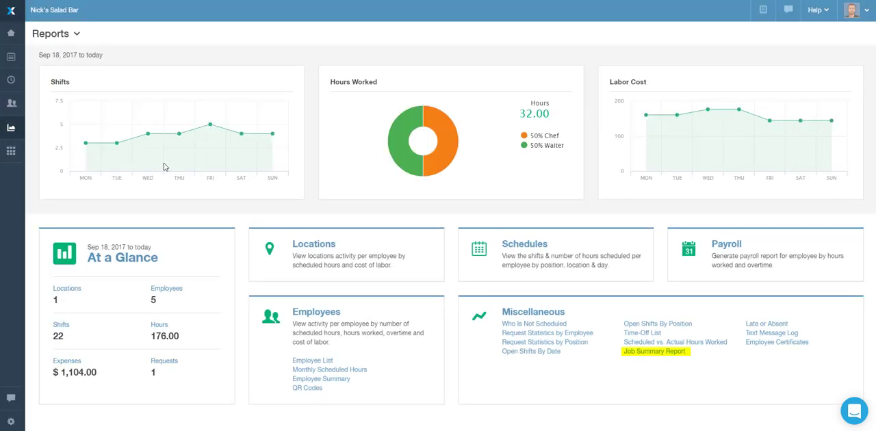
click(653, 351)
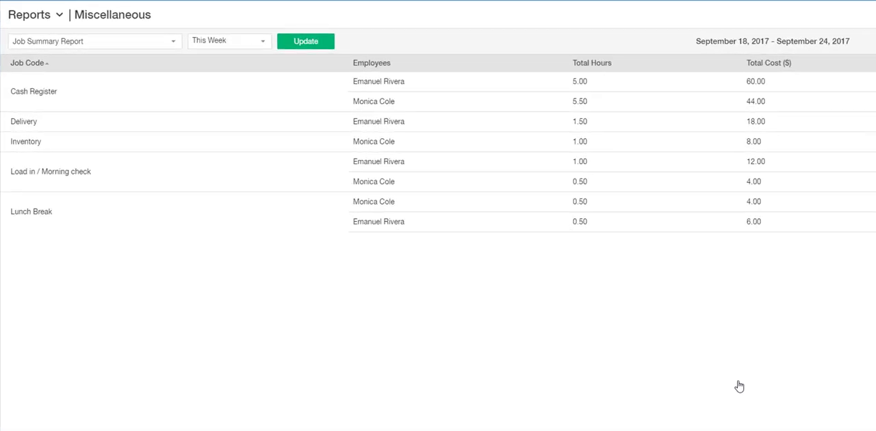
click(27, 63)
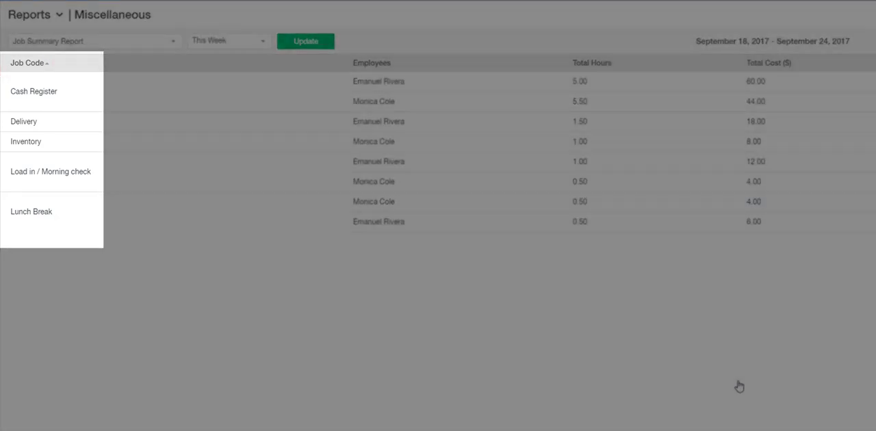
click(371, 62)
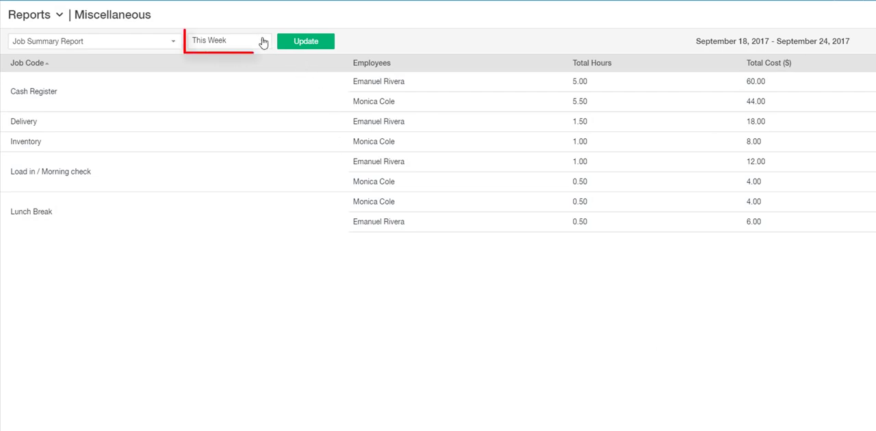
Step: Update the report to Last Week (September 11–17, 2017) and show the PDF/CSV export menu
click(228, 41)
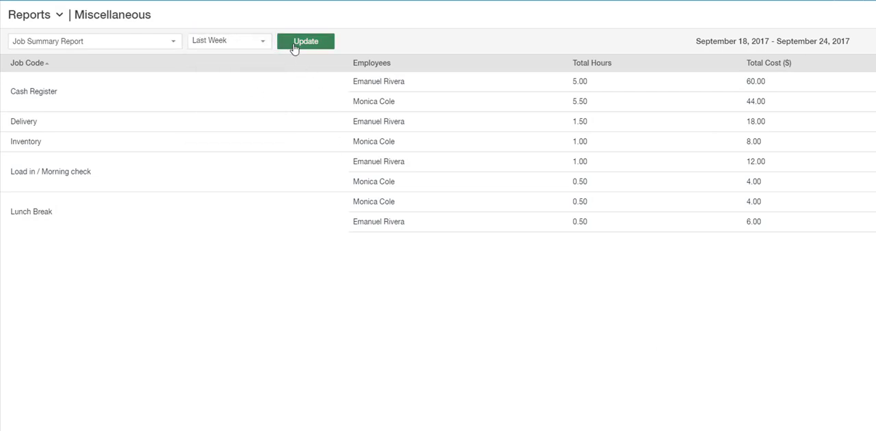
click(305, 41)
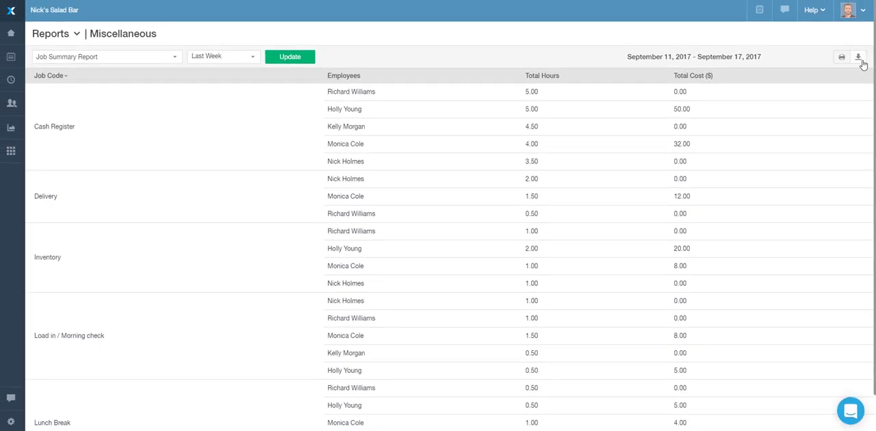
click(859, 57)
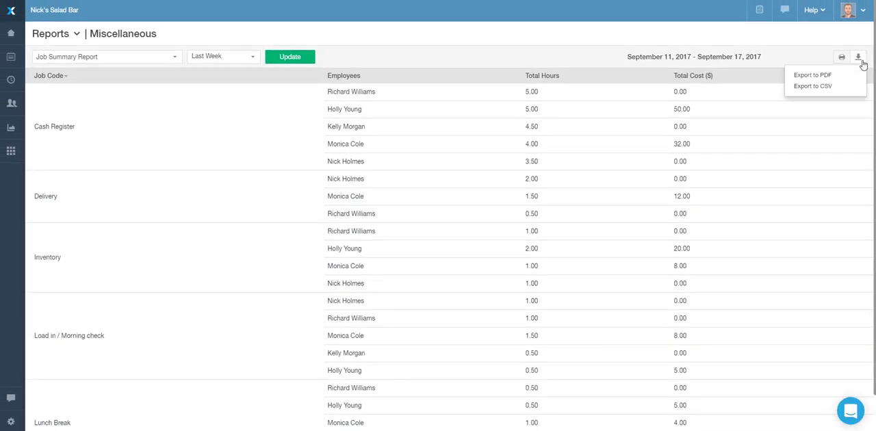